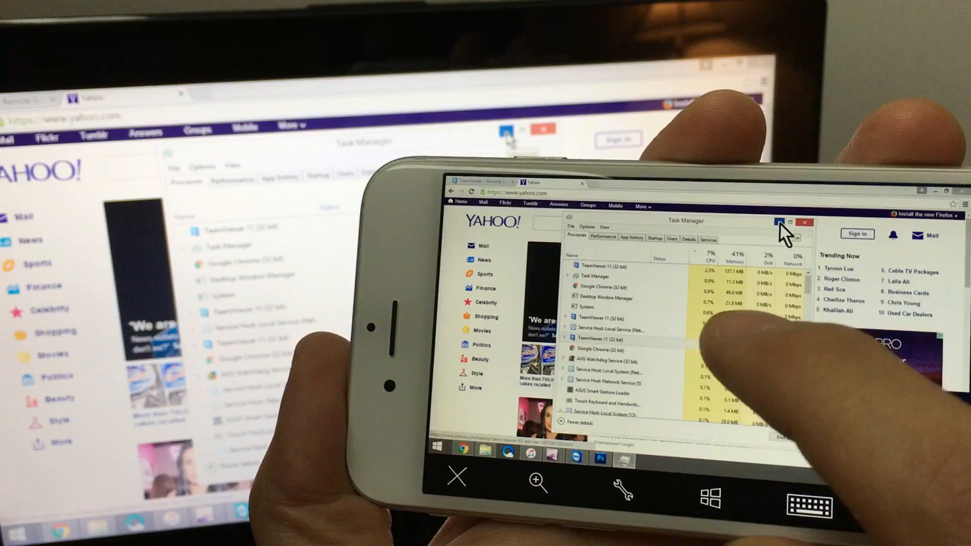
# Step: Close the Task Manager window on the remote laptop to reveal the Yahoo page
pyautogui.click(806, 222)
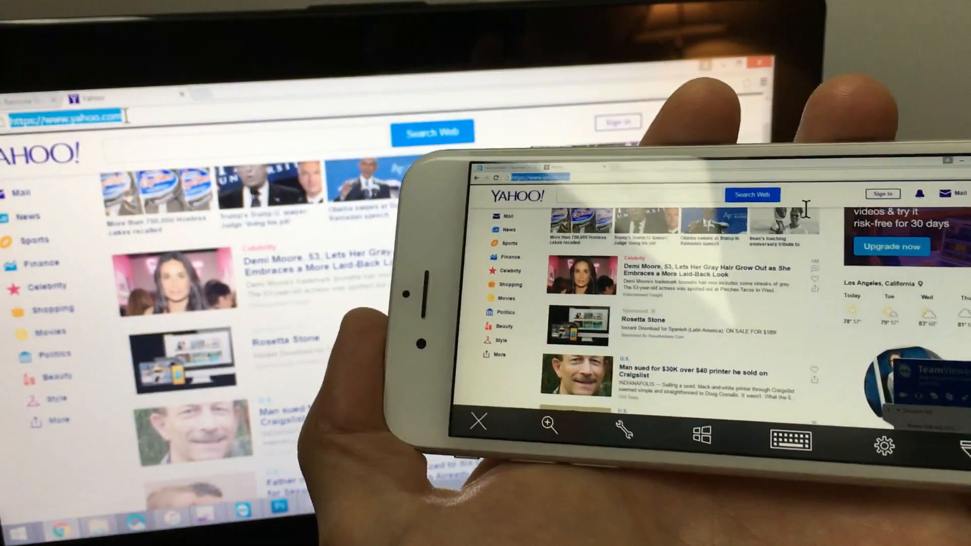
# Step: Enter the test characters 'gggghh' into the remote Chrome address bar
pyautogui.write('gggghhre')
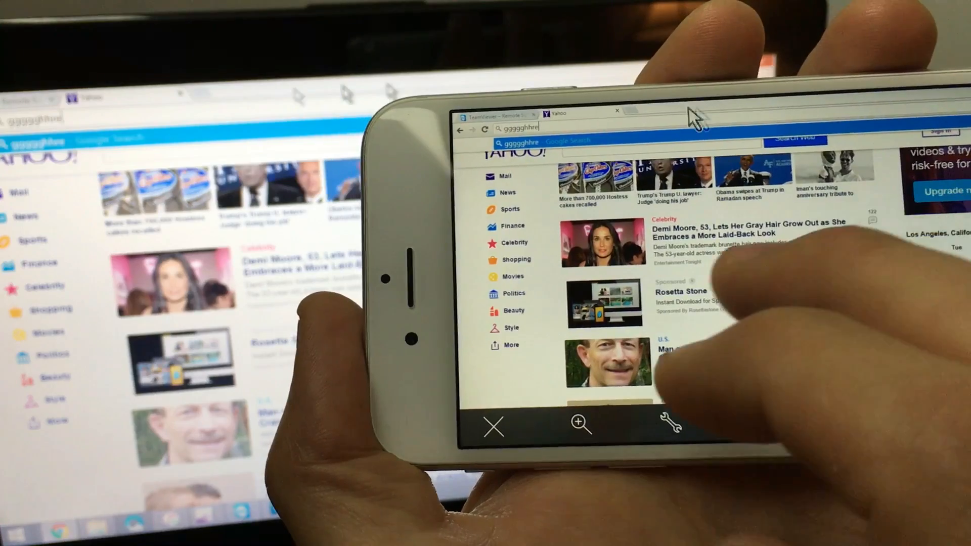
pyautogui.click(659, 104)
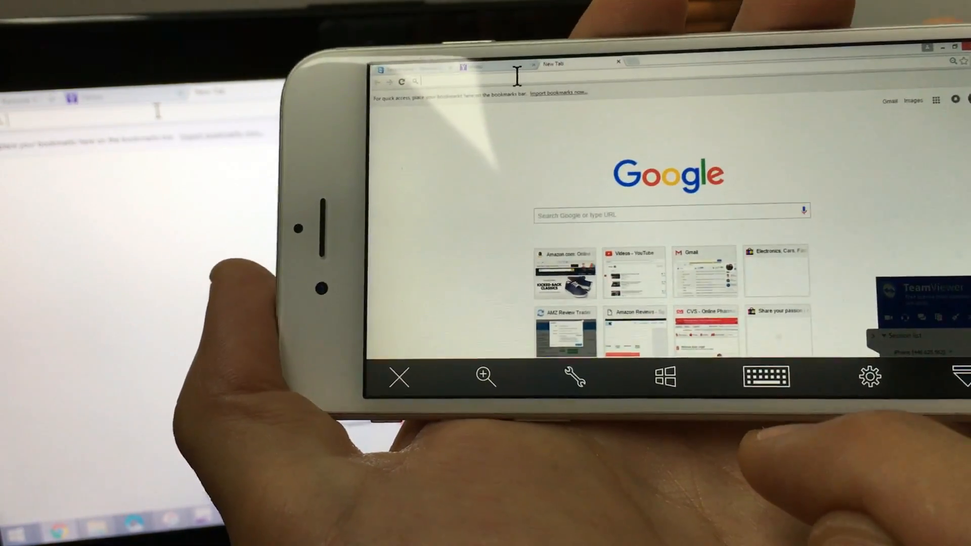
# Step: Load nbc.com in the new remote Chrome tab and scroll down the page
pyautogui.click(765, 376)
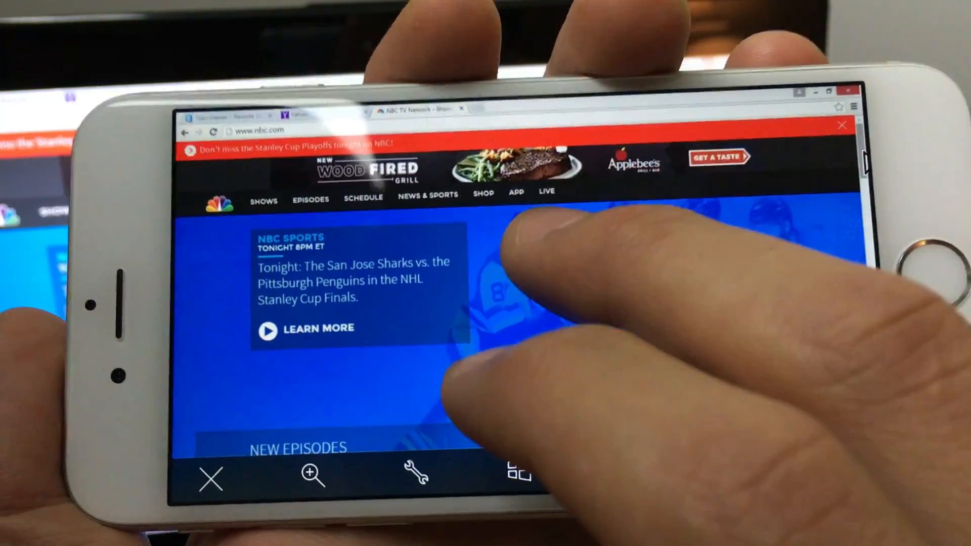
pyautogui.scroll(-3)
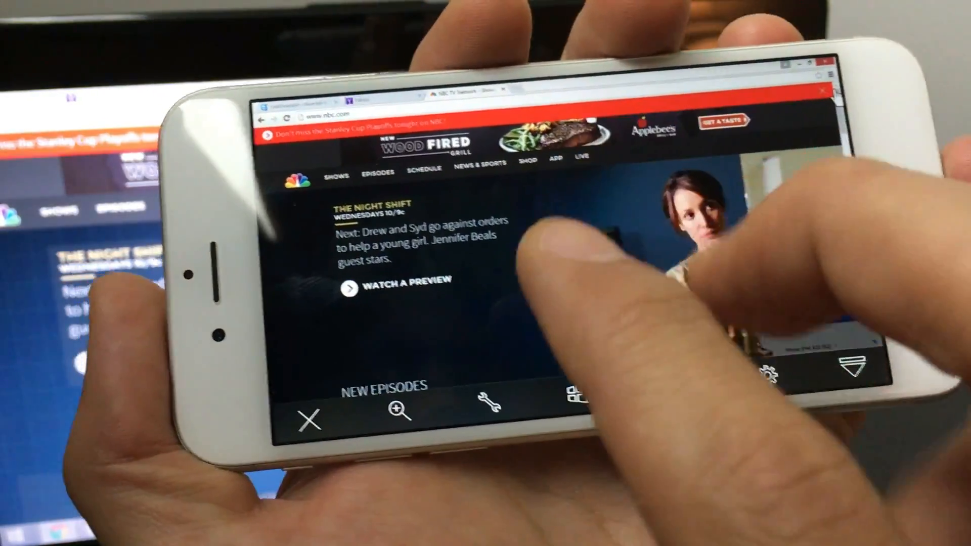
pyautogui.scroll(-3)
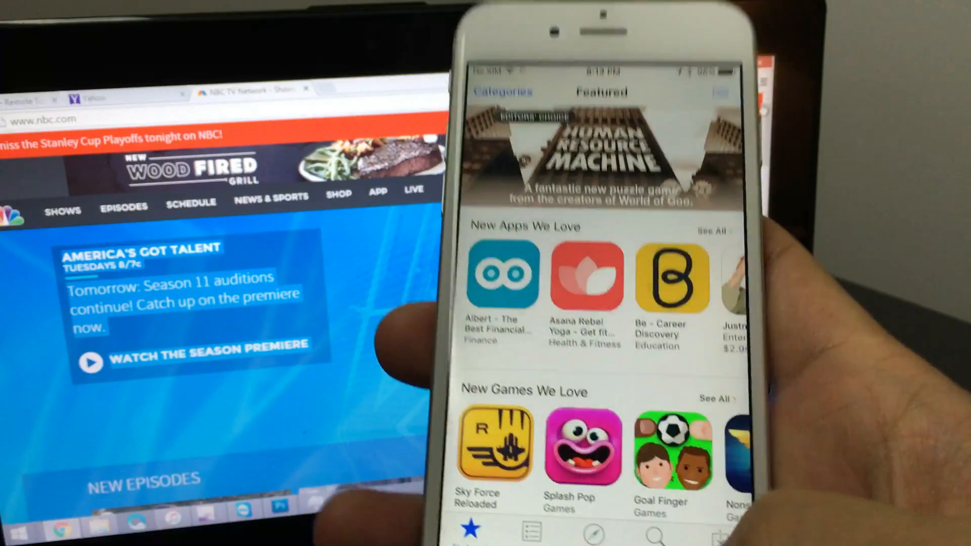
# Step: Search the App Store for 'team' to find the TeamViewer app
pyautogui.click(662, 534)
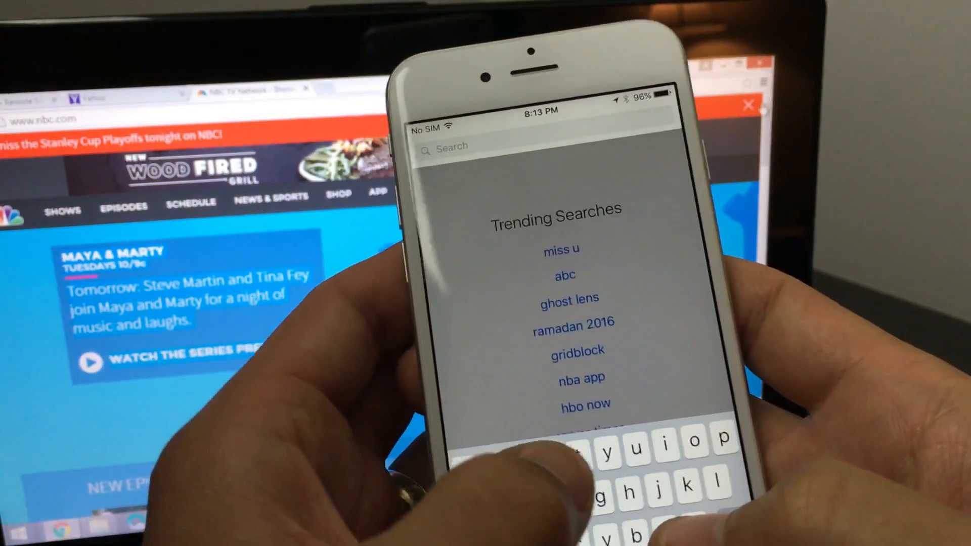
pyautogui.write('team')
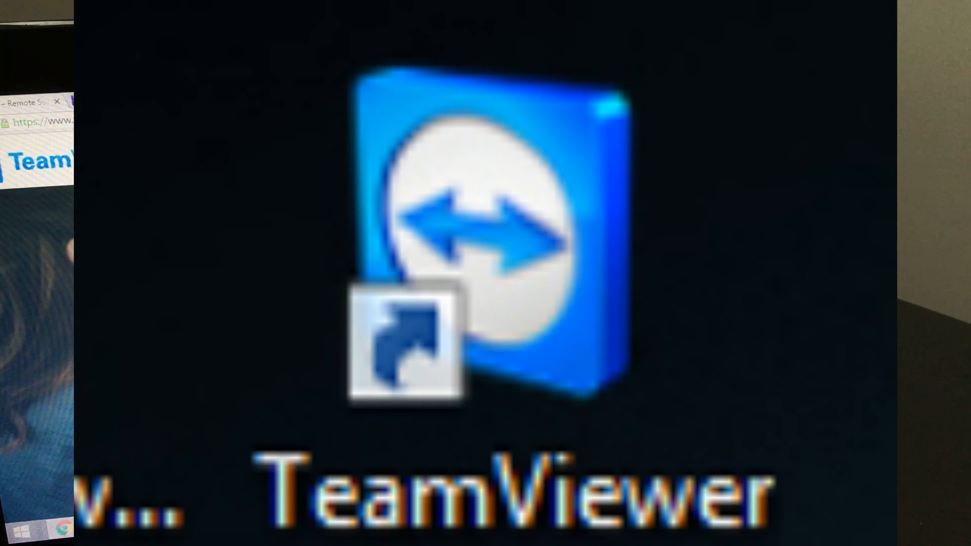
# Step: Launch TeamViewer on the laptop, close it, minimize Chrome and relaunch it for its ID and password
pyautogui.doubleClick(461, 242)
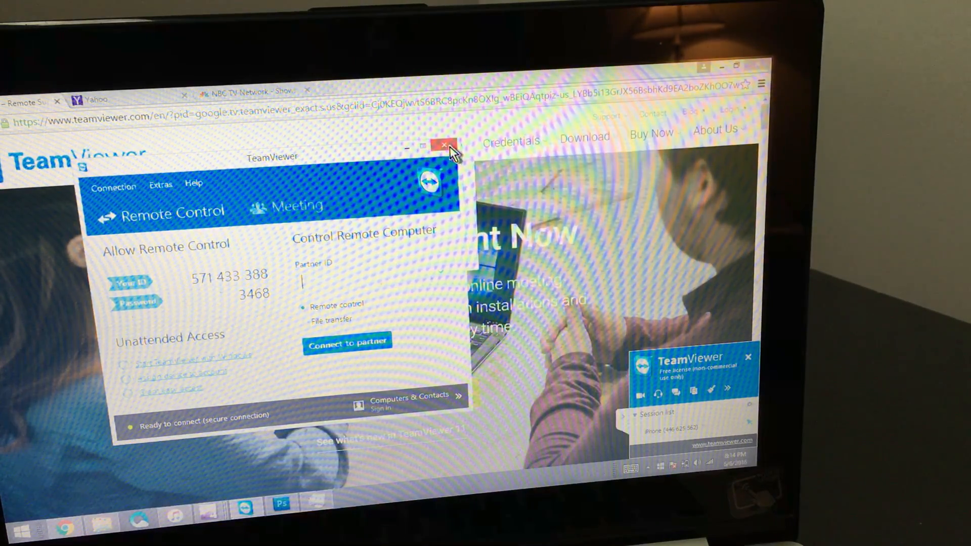
pyautogui.click(442, 146)
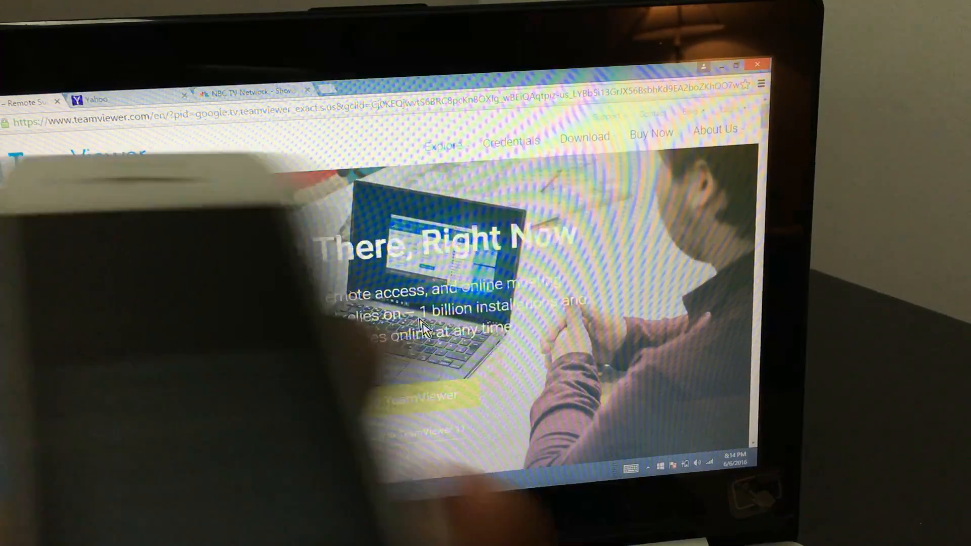
pyautogui.click(96, 99)
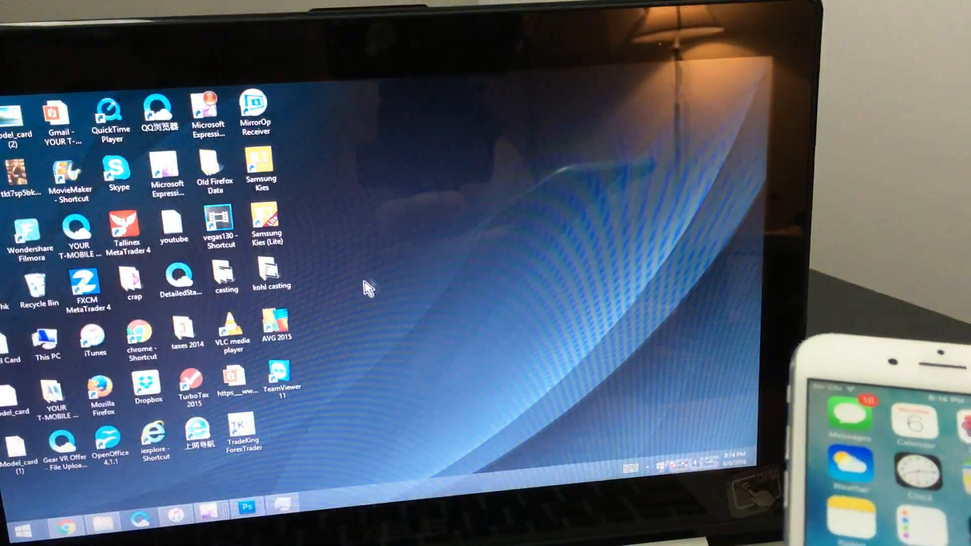
pyautogui.click(278, 379)
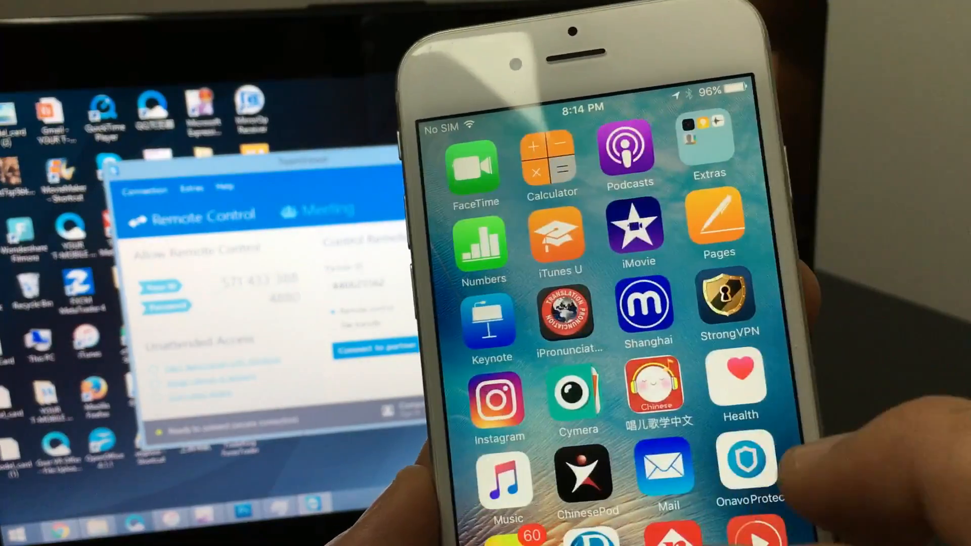
# Step: Swipe across the home screen pages and launch the TeamViewer app on the iPhone
pyautogui.hscroll(-3)
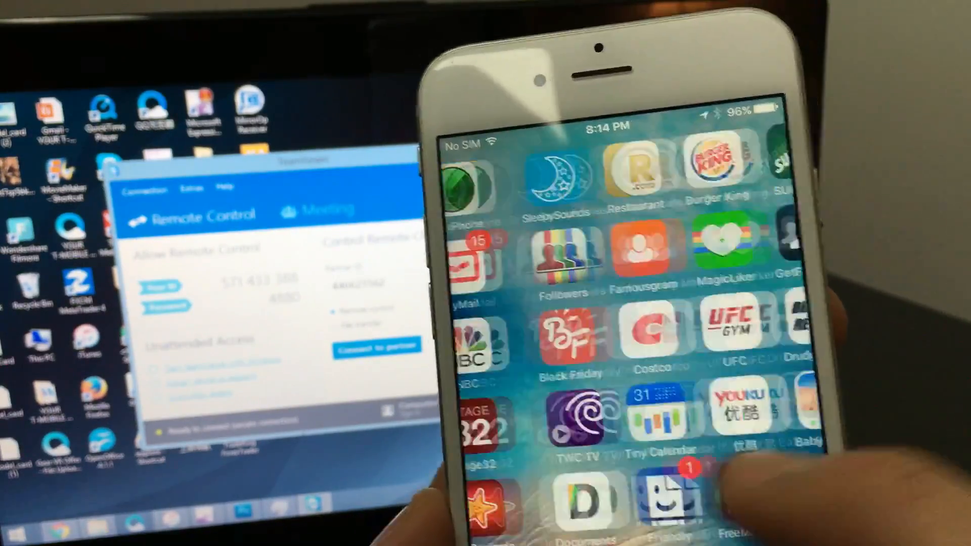
pyautogui.hscroll(-3)
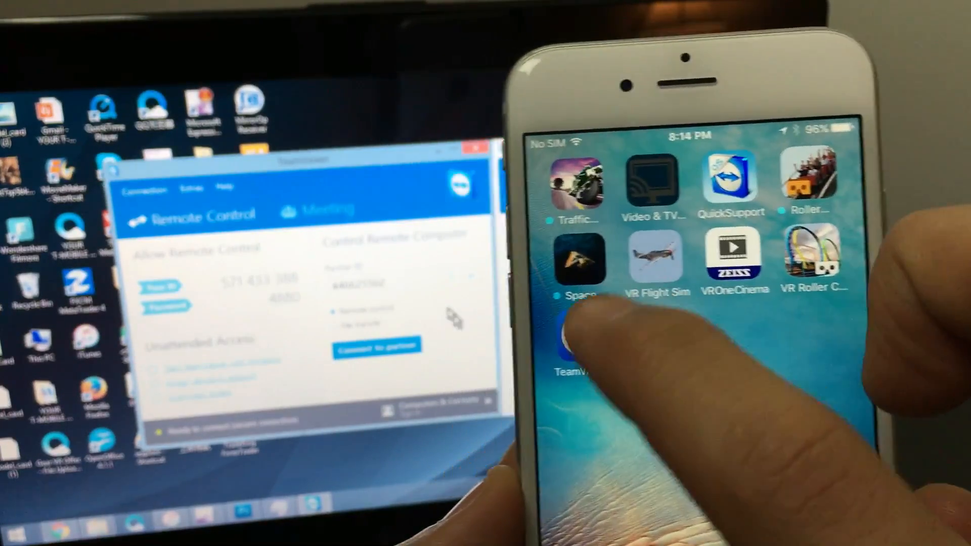
pyautogui.click(579, 344)
pyautogui.write('571433388')
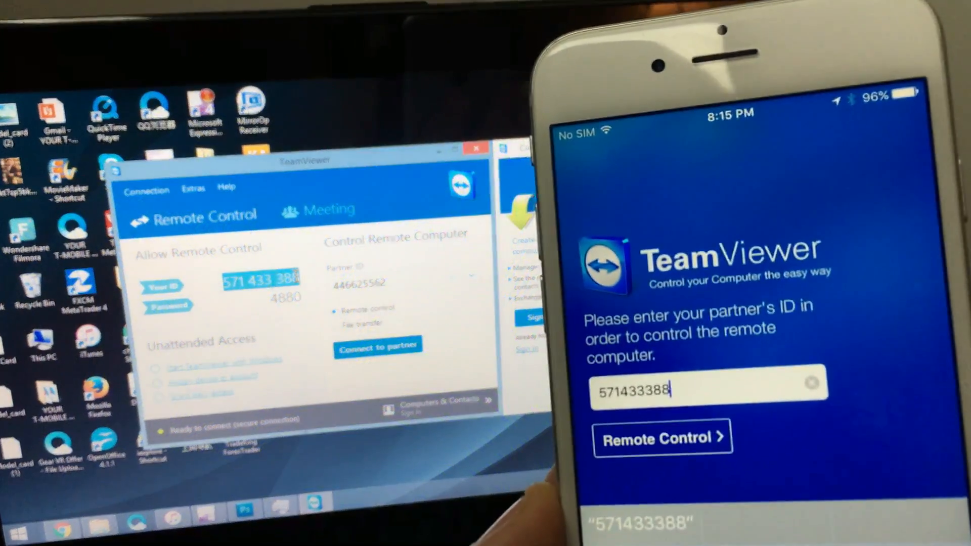
# Step: Start Remote Control to the laptop's partner ID, confirm its password and continue past the gesture instructions
pyautogui.click(706, 388)
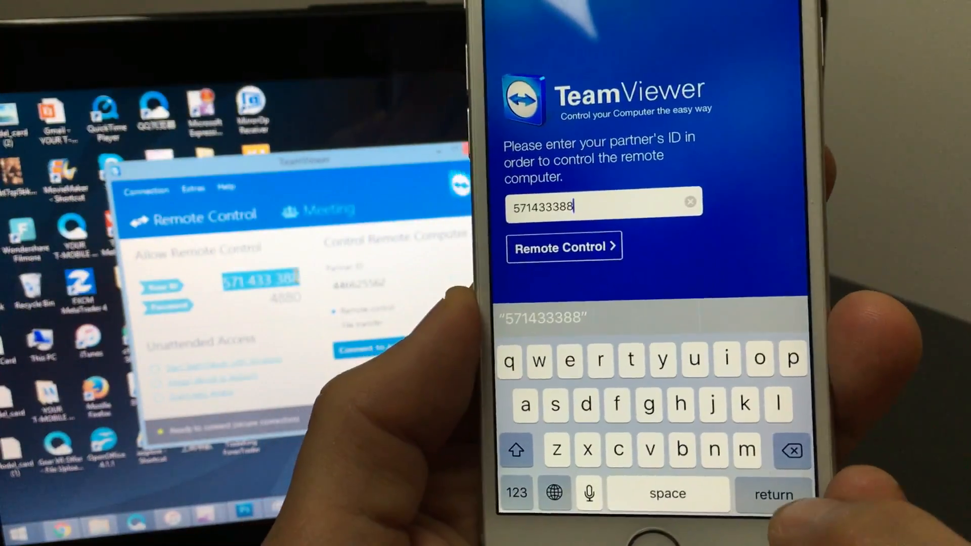
pyautogui.click(563, 247)
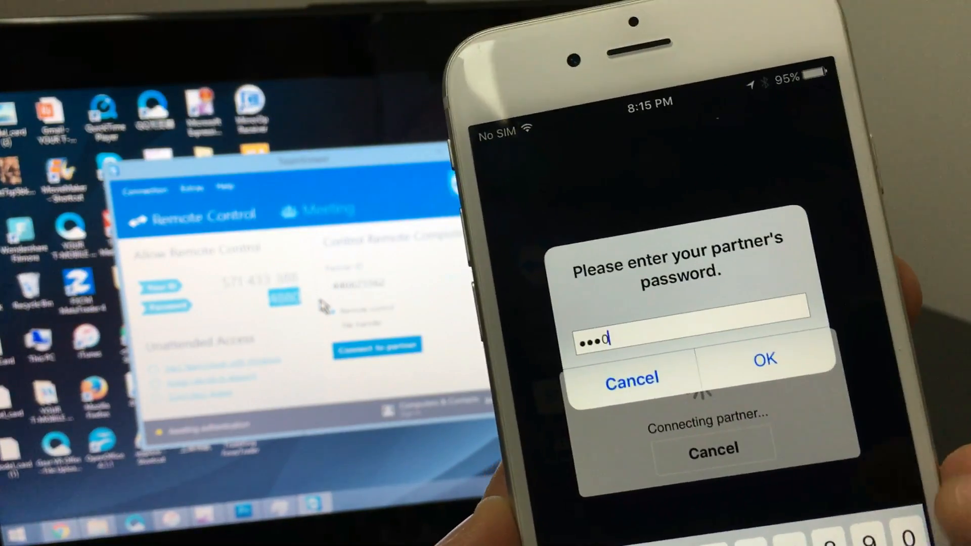
pyautogui.click(764, 358)
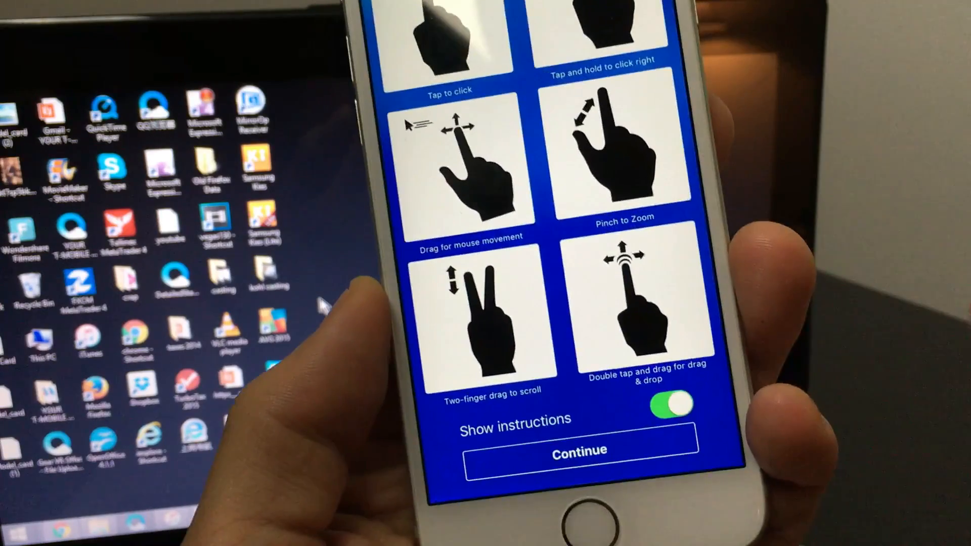
pyautogui.click(578, 450)
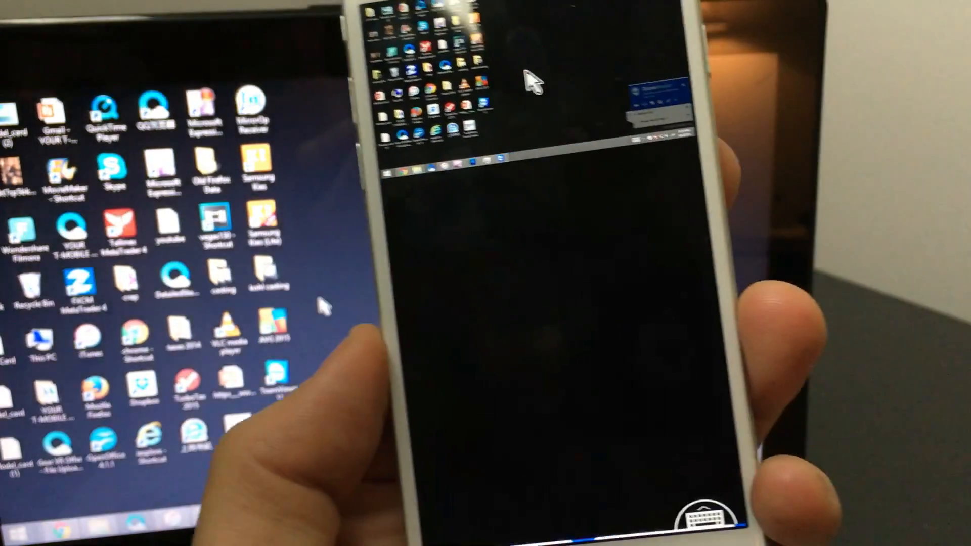